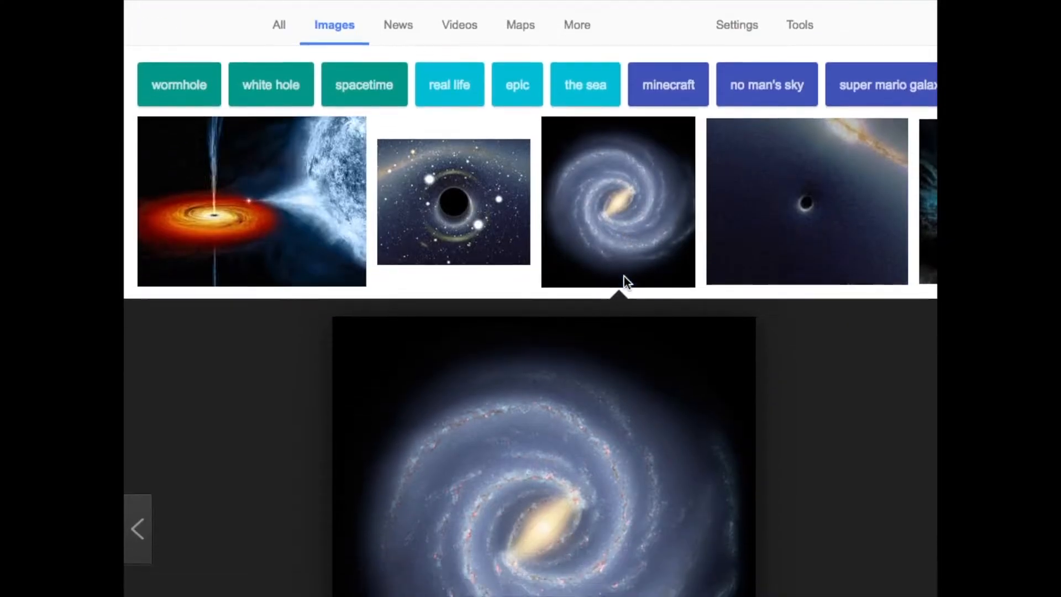
Step: Scroll through the Google Images results to reach the spiral galaxy preview
{"action": "scroll", "scroll_direction": "down", "scroll_amount": 3}
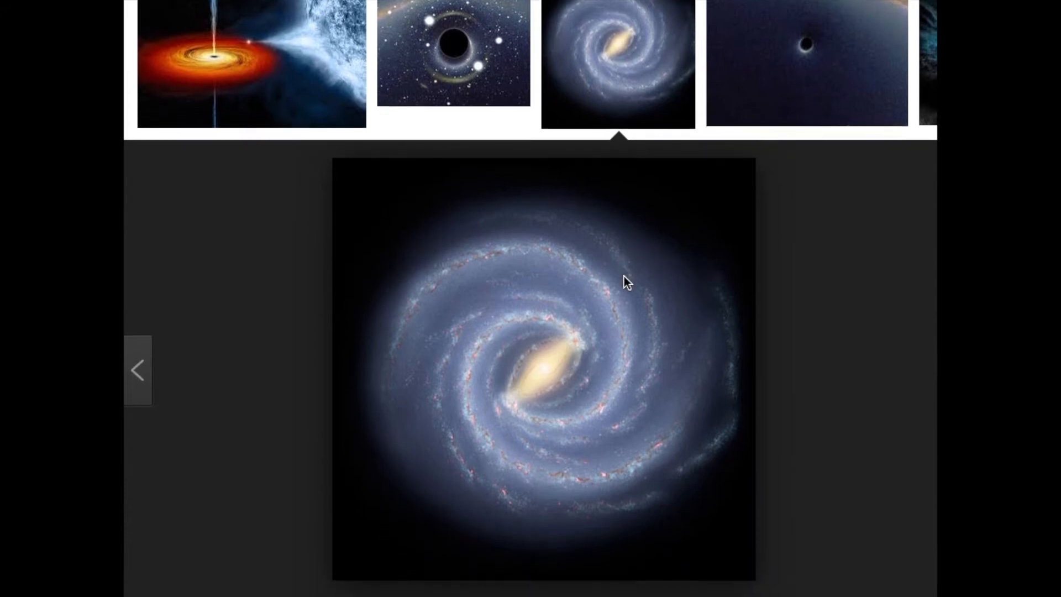
{"action": "scroll", "scroll_direction": "down", "scroll_amount": 3}
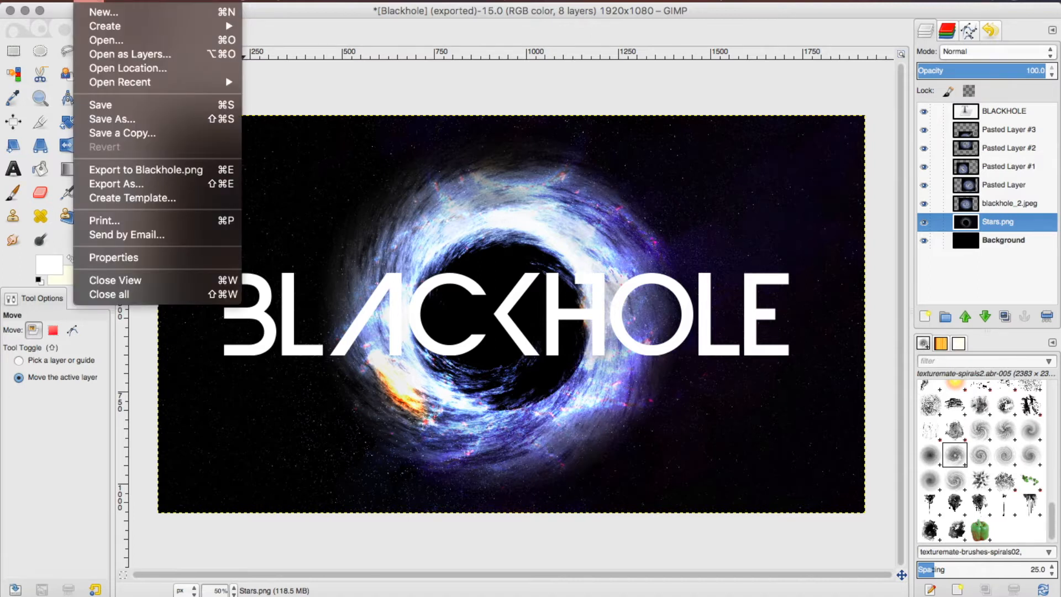
Step: Create a new 1920×1080 image via File > New
{"action": "left_click", "coordinate": [103, 12]}
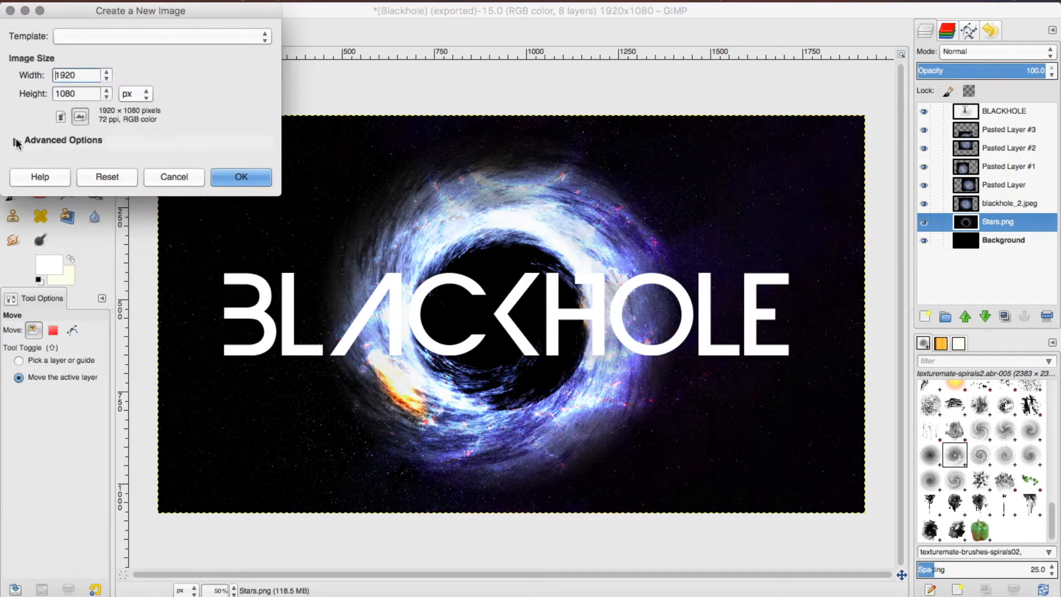
{"action": "left_click", "coordinate": [17, 141]}
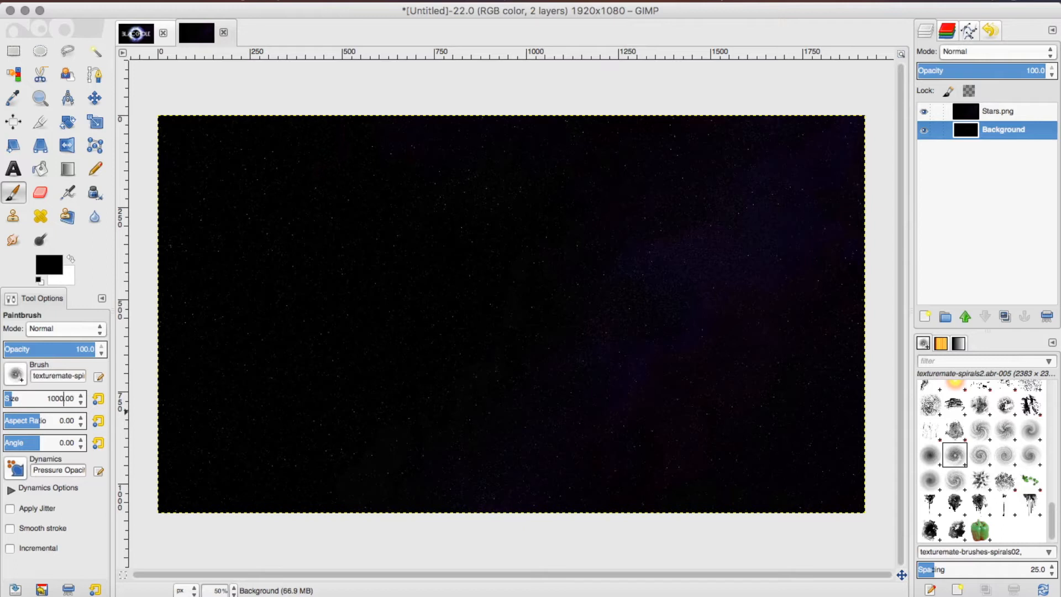
{"action": "mouse_move", "coordinate": [513, 319]}
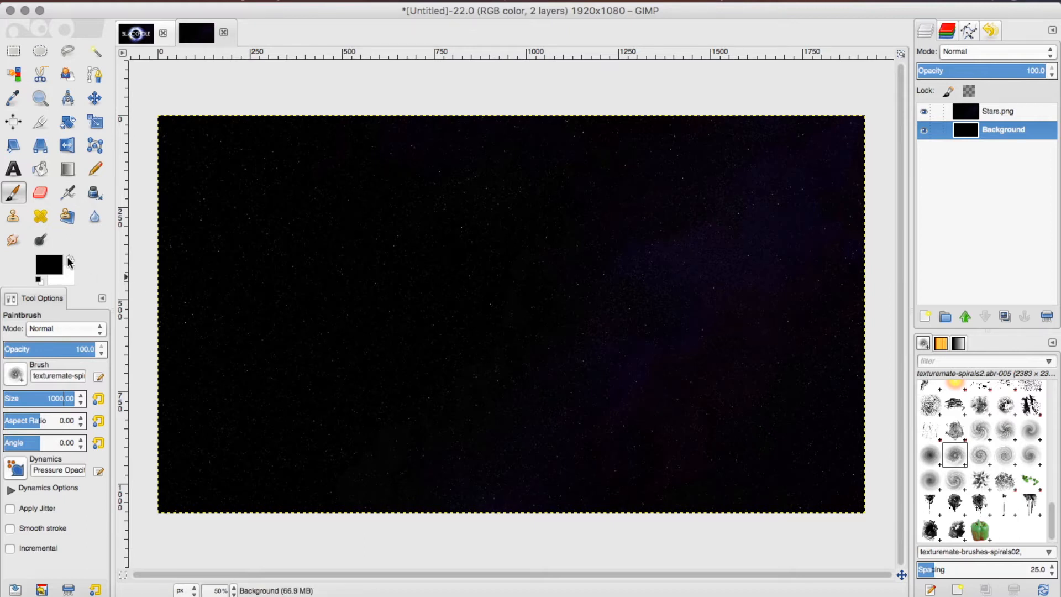
Step: Set the foreground colour to pale cream fffeeb for painting the vortex
{"action": "left_click", "coordinate": [47, 264]}
{"action": "type", "text": "fffeeb"}
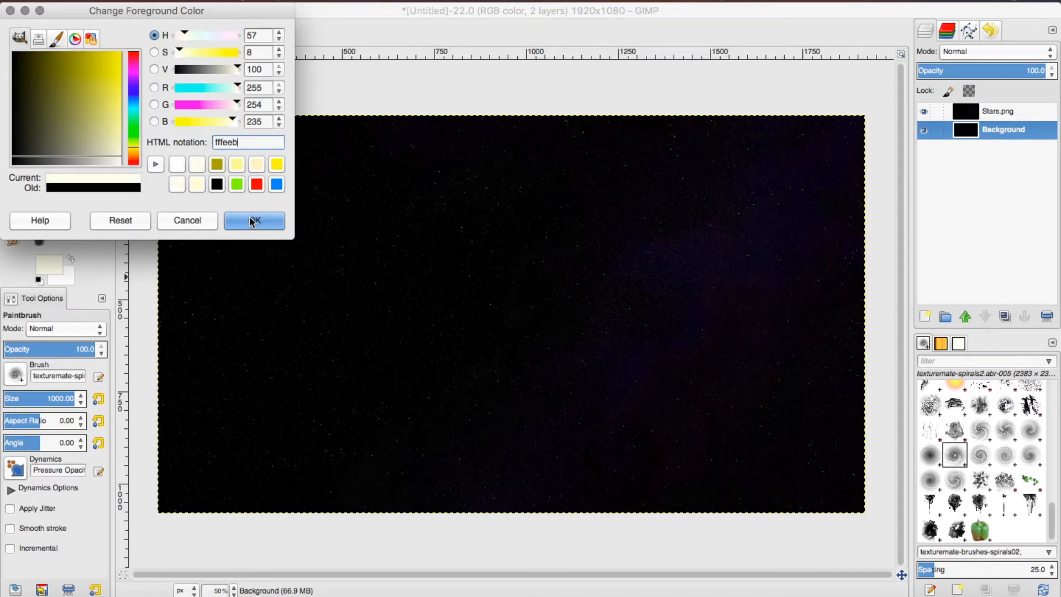
{"action": "left_click", "coordinate": [254, 221]}
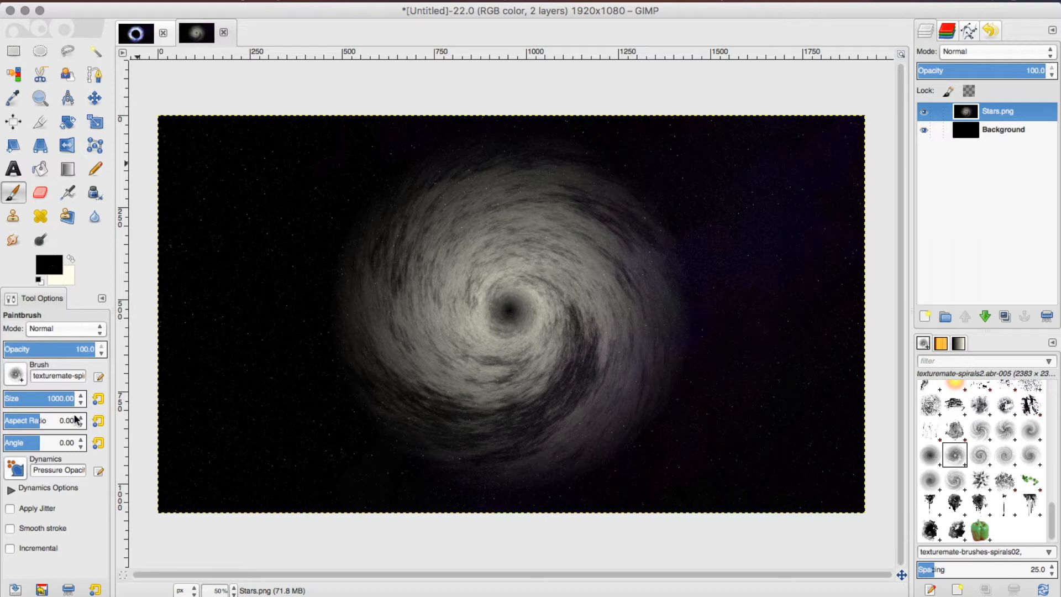
Step: Bring Milkyway.jpeg in as a new layer with Open as Layers
{"action": "left_click", "coordinate": [51, 398]}
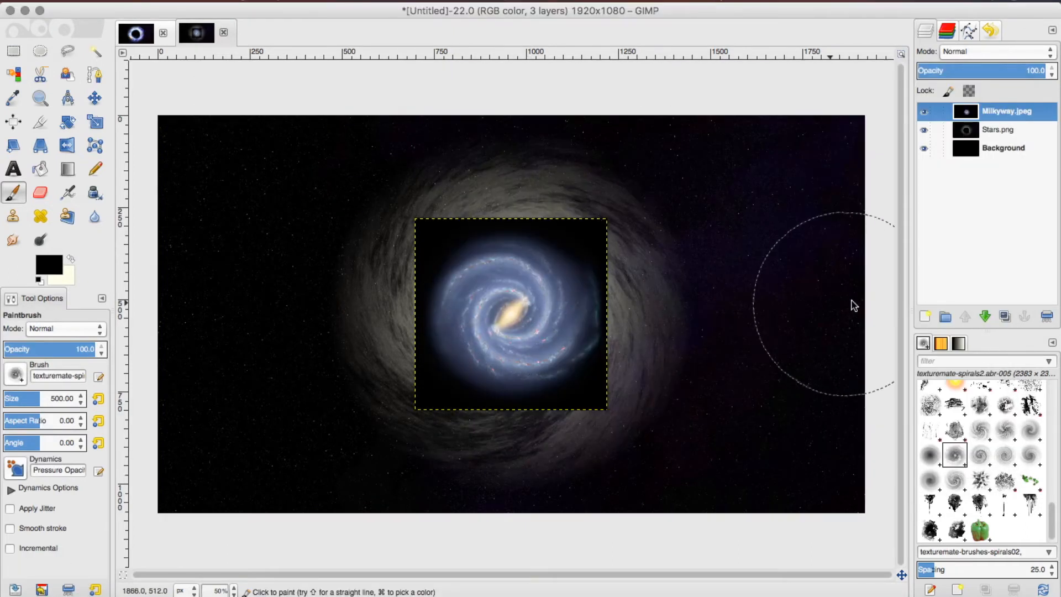
Step: Scale the Milkyway.jpeg layer to 1069×848 and set its mode to Dodge
{"action": "left_click", "coordinate": [95, 122]}
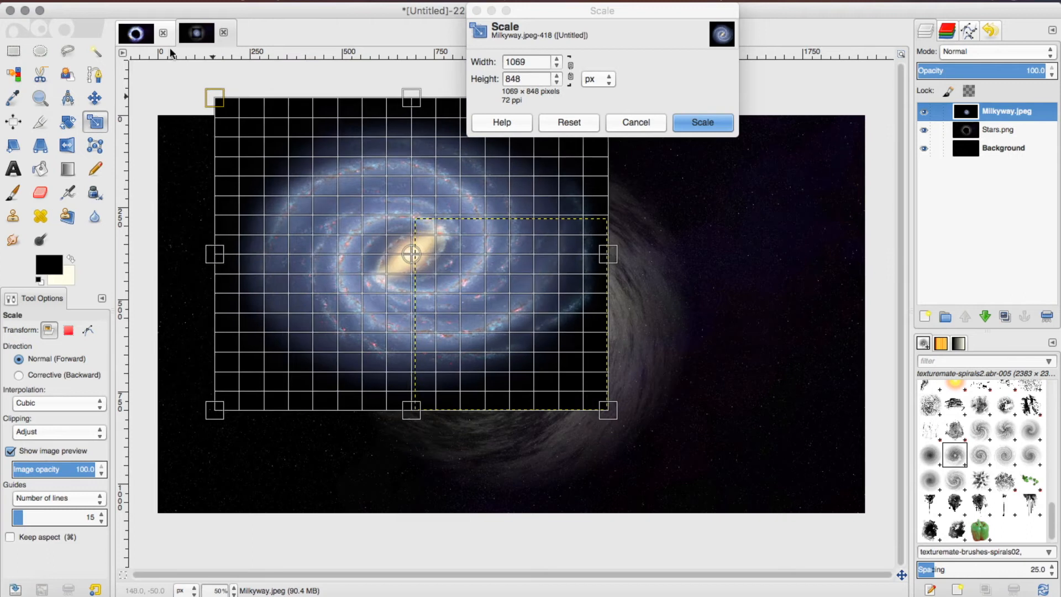
{"action": "left_click", "coordinate": [700, 123]}
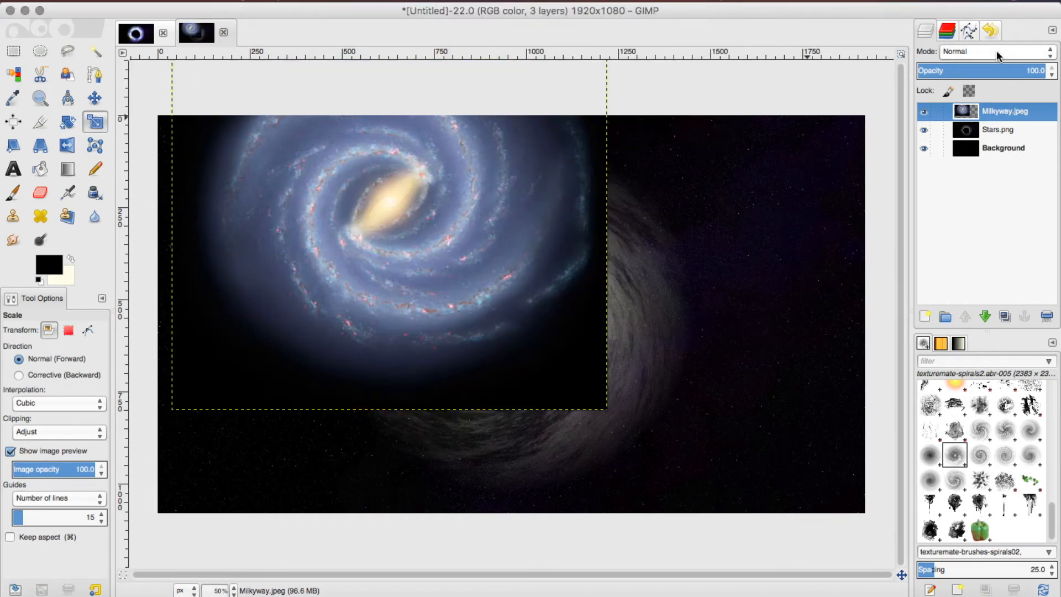
{"action": "left_click", "coordinate": [995, 52]}
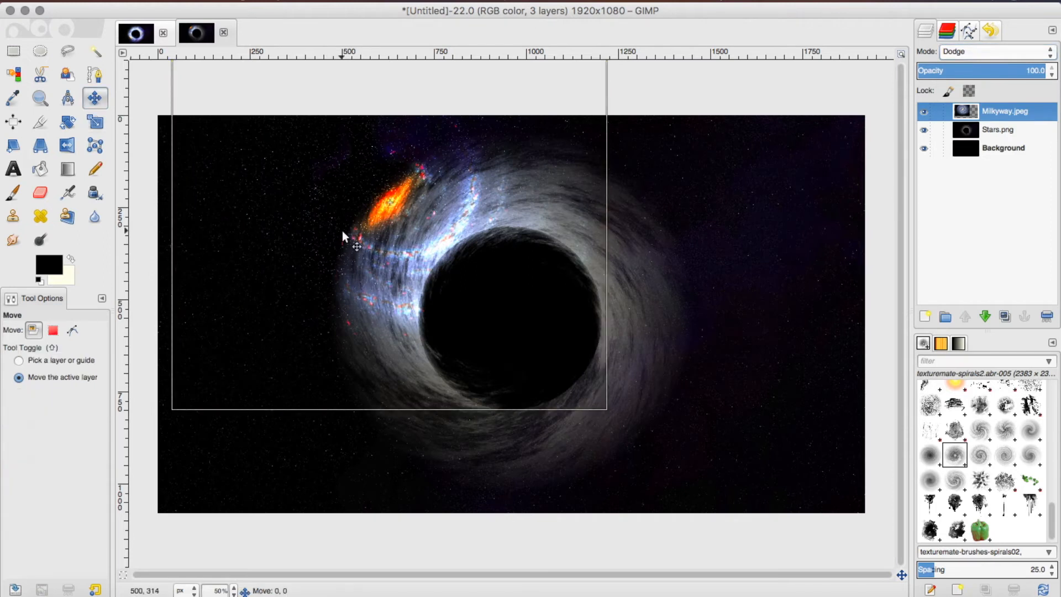
Step: Move the galaxy layer over the vortex and nudge the top copy into place on the ring
{"action": "left_click_drag", "start_coordinate": [344, 237], "coordinate": [460, 345]}
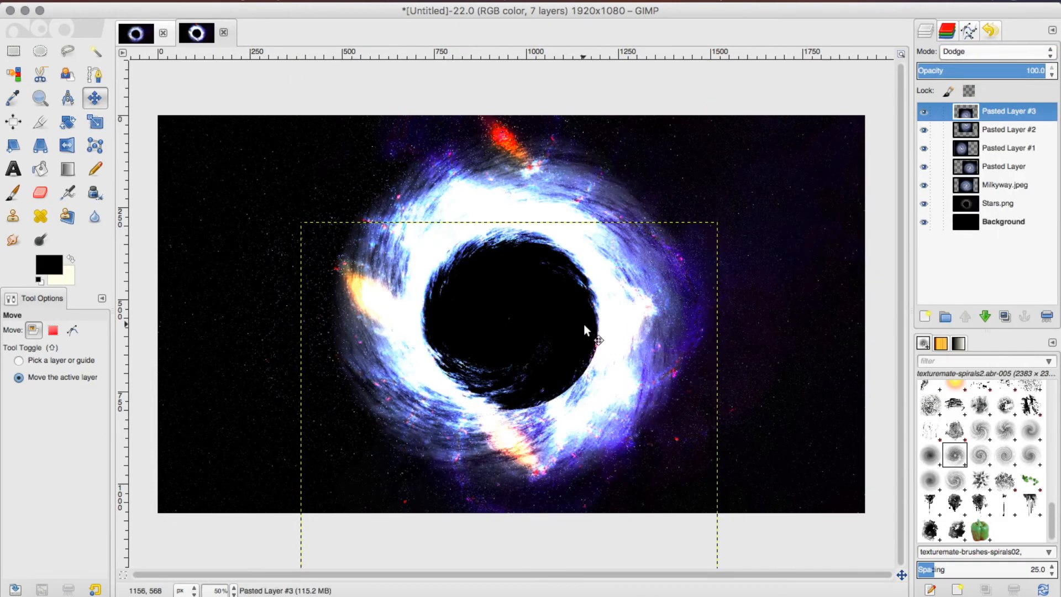
{"action": "left_click_drag", "start_coordinate": [586, 329], "coordinate": [629, 303]}
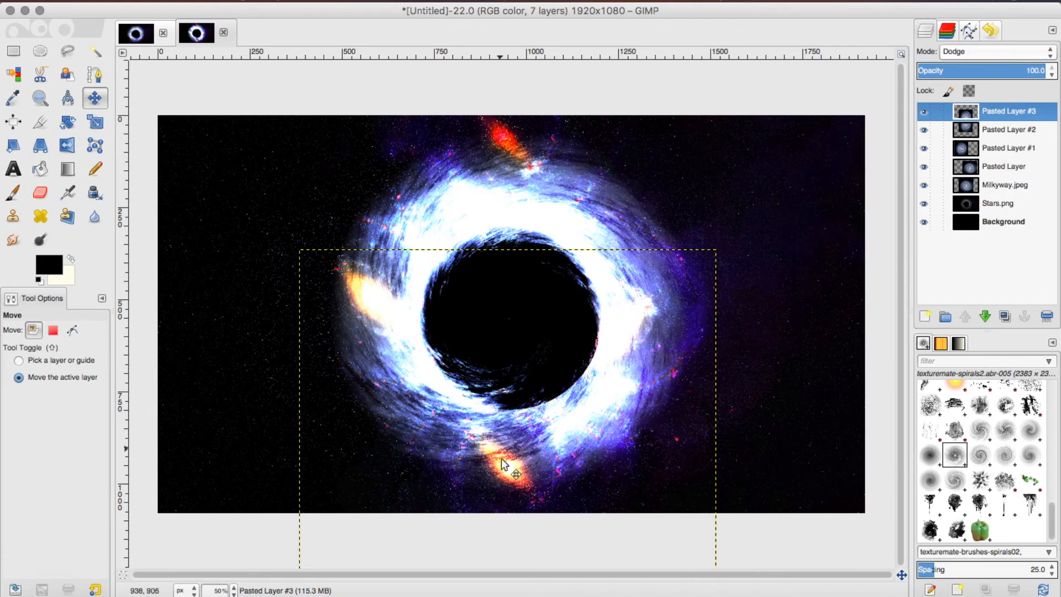
{"action": "mouse_move", "coordinate": [478, 125]}
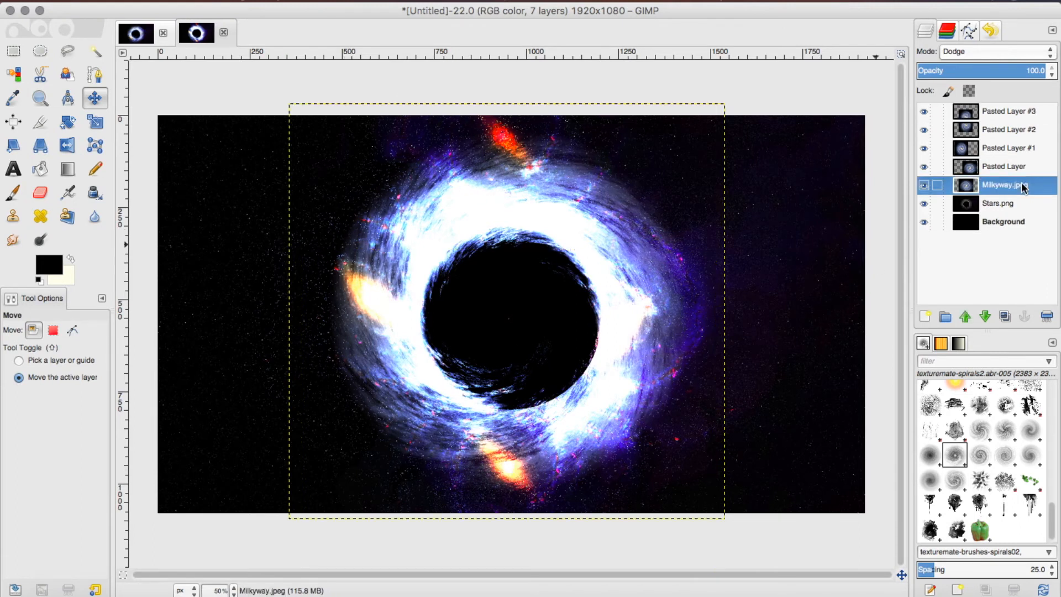
Step: Select the Eraser at size 200 and make Pasted Layer the active layer
{"action": "left_click", "coordinate": [39, 192]}
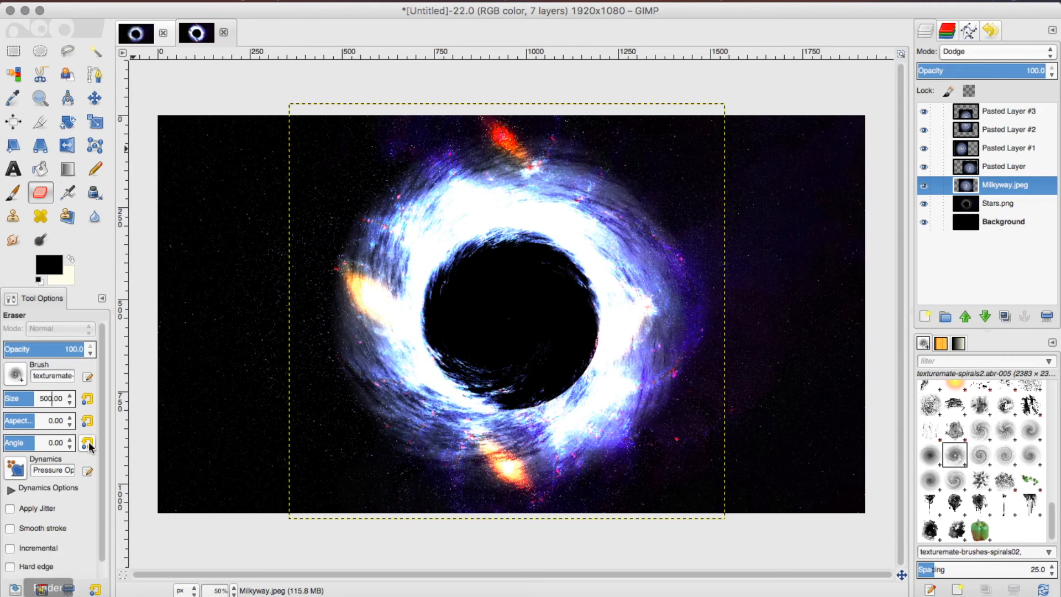
{"action": "type", "text": "2.00"}
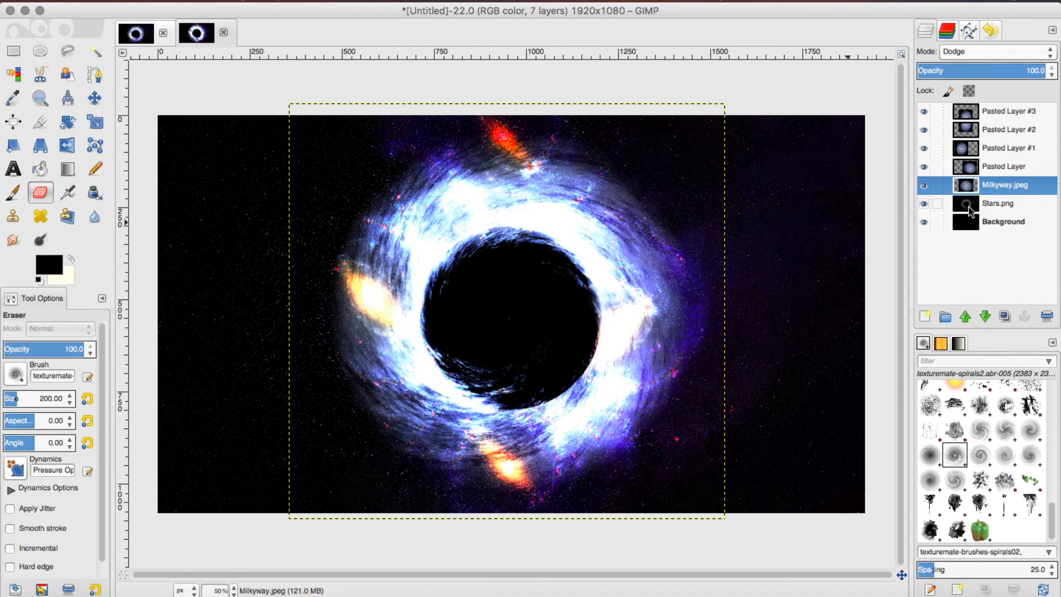
{"action": "left_click", "coordinate": [1004, 167]}
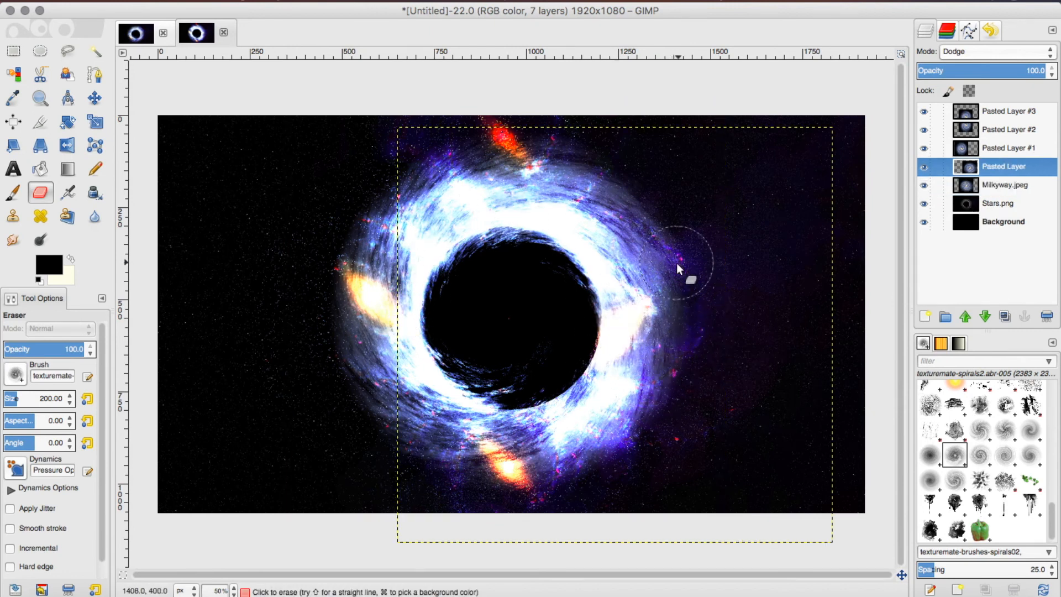